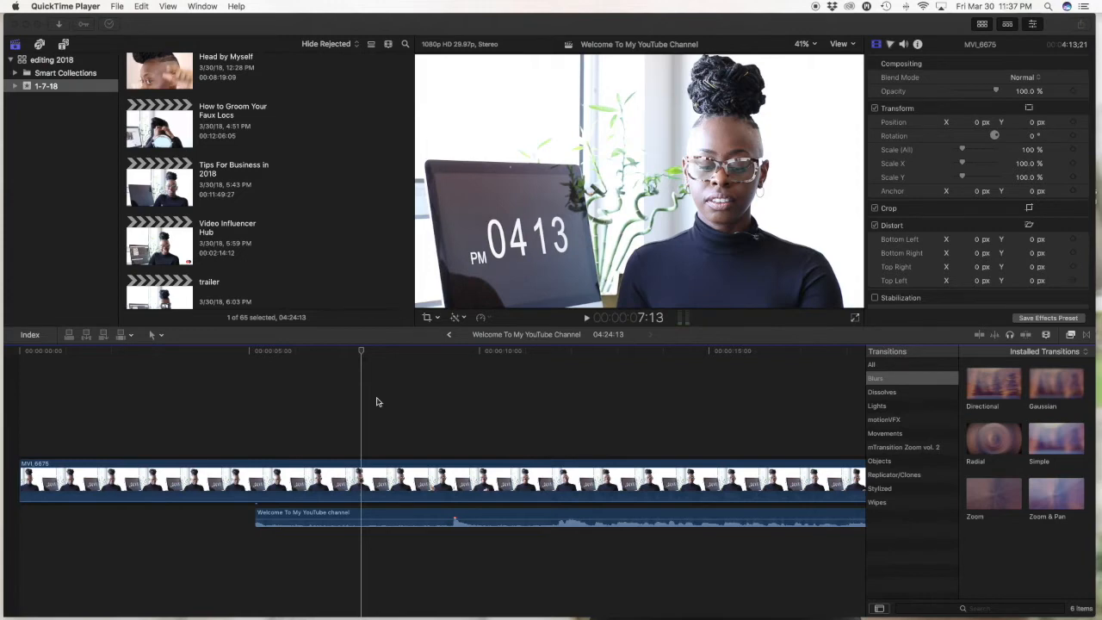
mouse_move(381, 426)
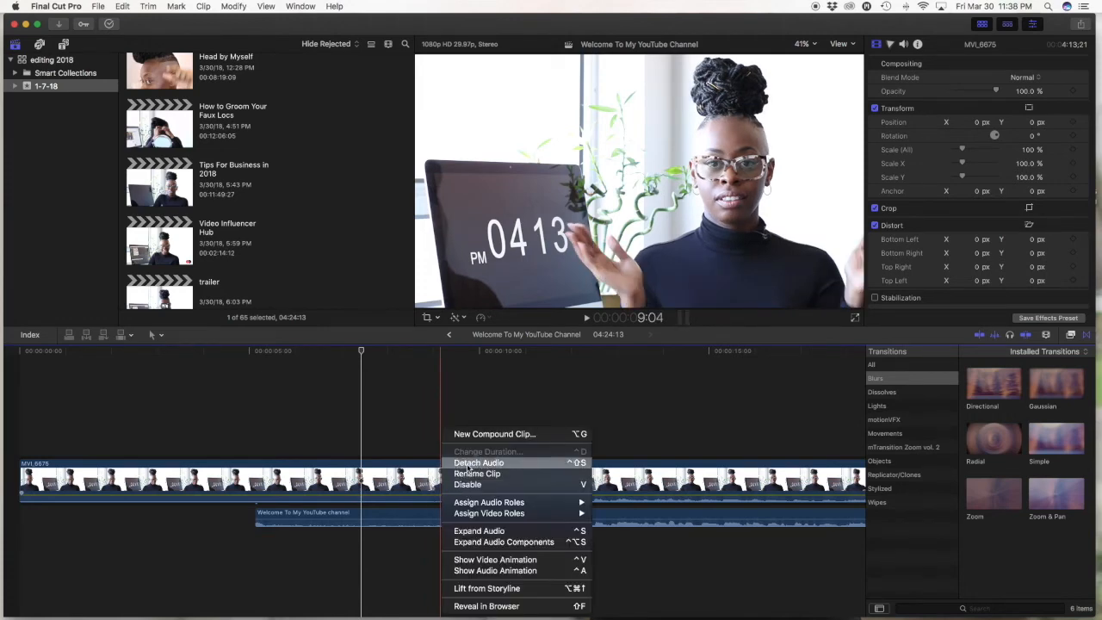
- Dismiss the clip options and skim the microphone audio to locate the clap spike
left_click(477, 463)
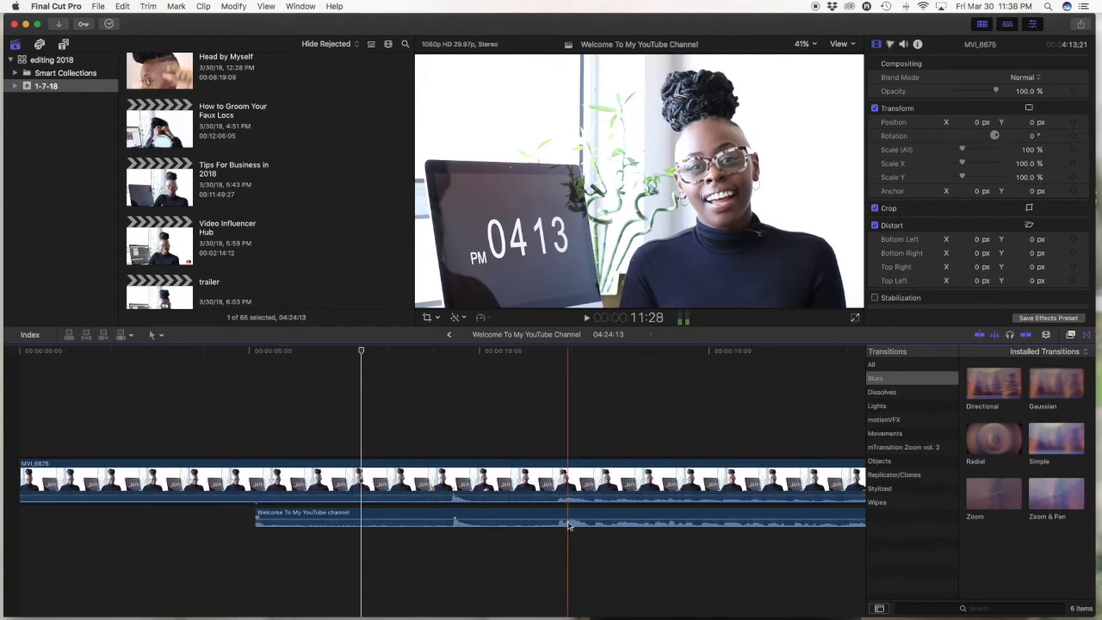
left_click_drag(568, 495, 569, 499)
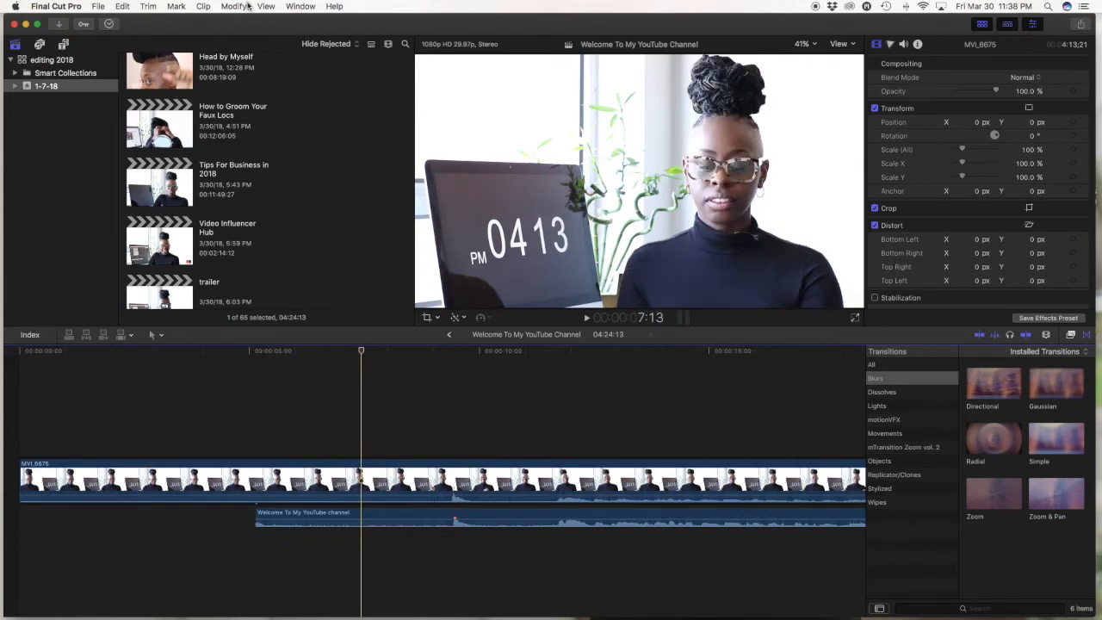
- Zoom the timeline into the clap so both the camera and microphone spikes are visible
left_click(266, 6)
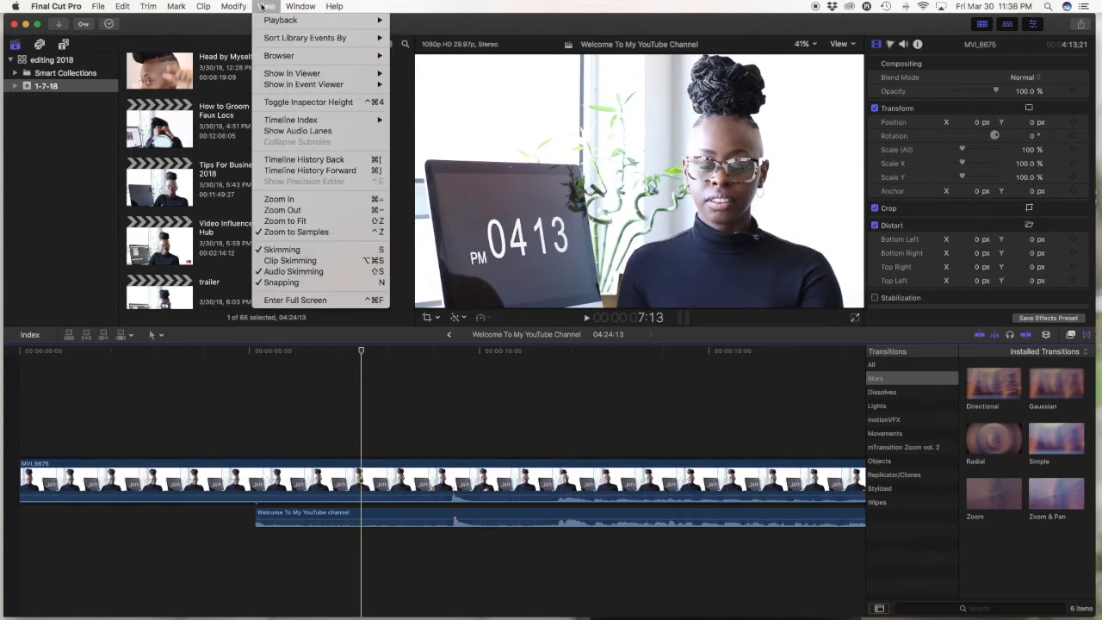
mouse_move(287, 220)
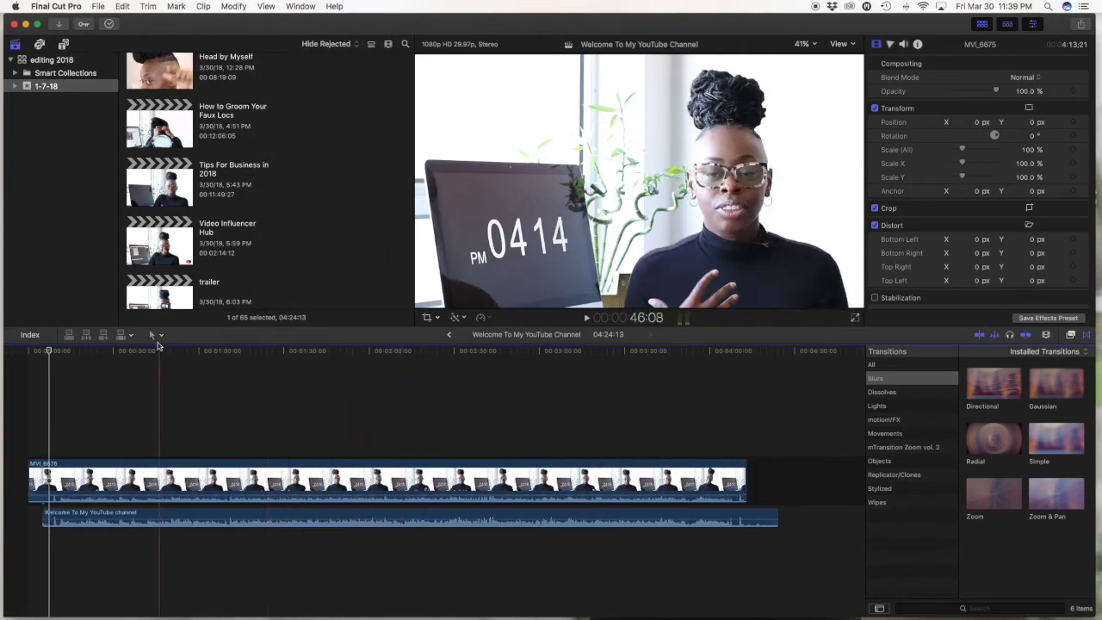
left_click(155, 334)
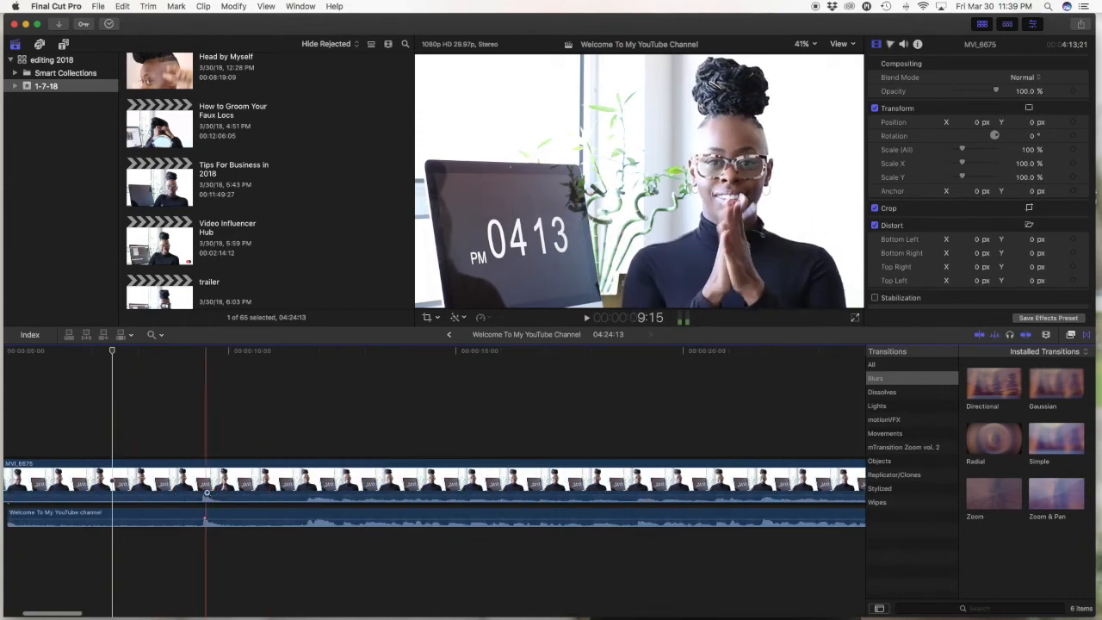
- Return to the Select tool and detach the MVI_6675 camera clip's audio
left_click(241, 517)
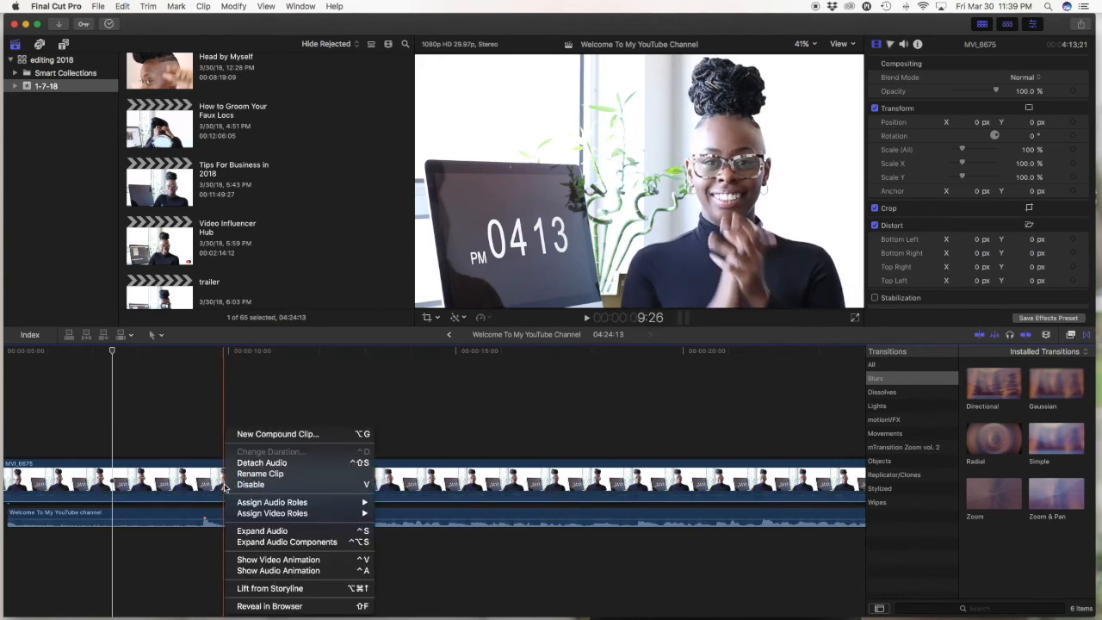
mouse_move(262, 531)
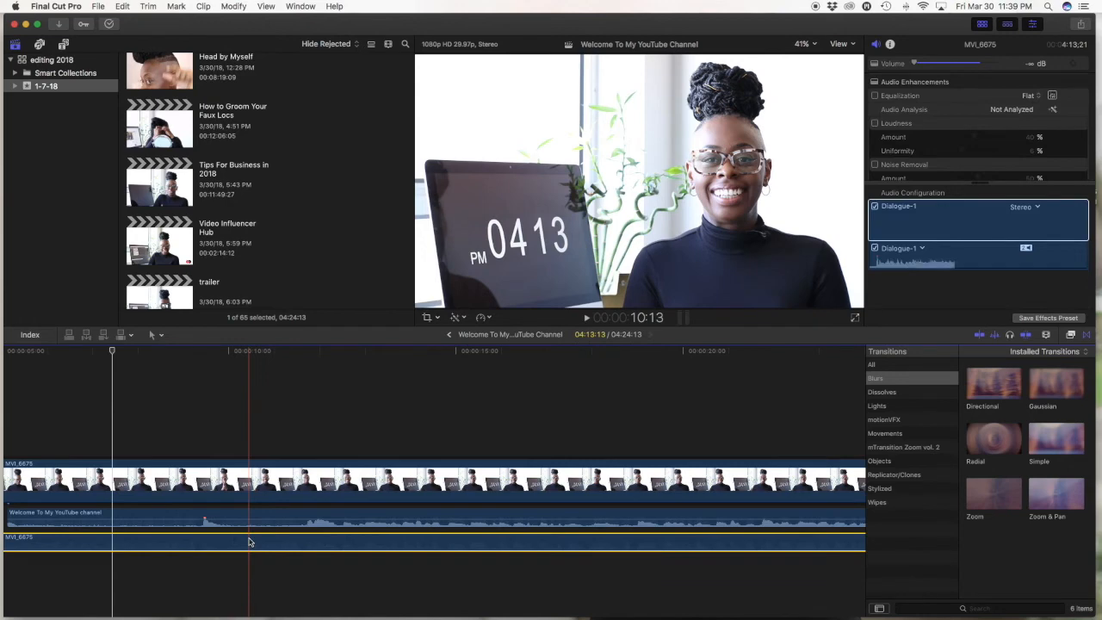
- Select the detached MVI_6675 audio clip and delete it, leaving only microphone audio
right_click(248, 542)
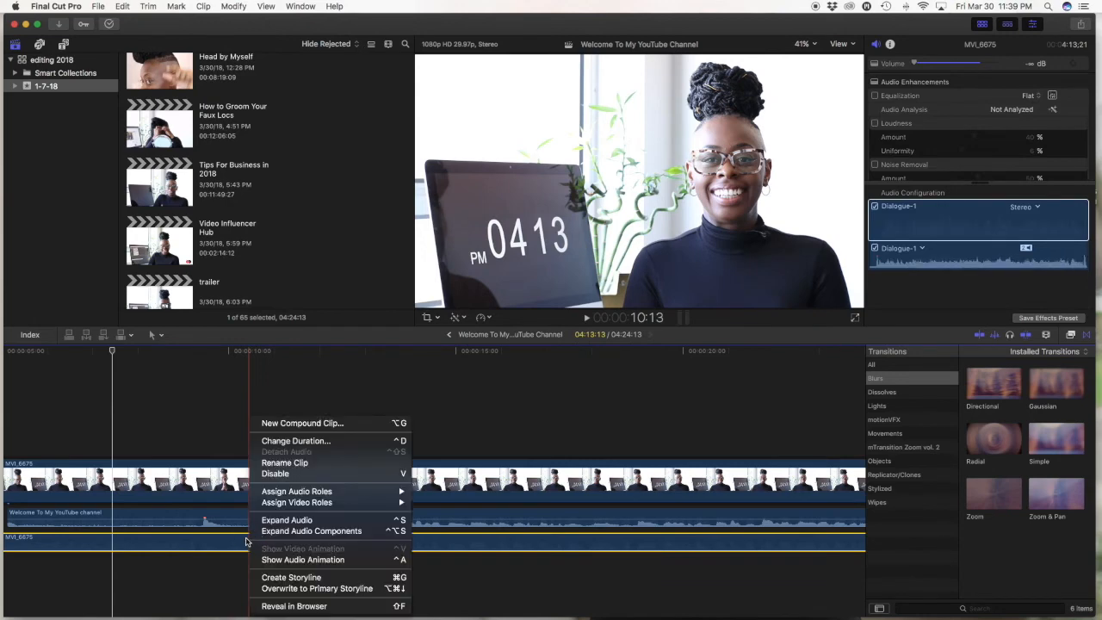
mouse_move(237, 540)
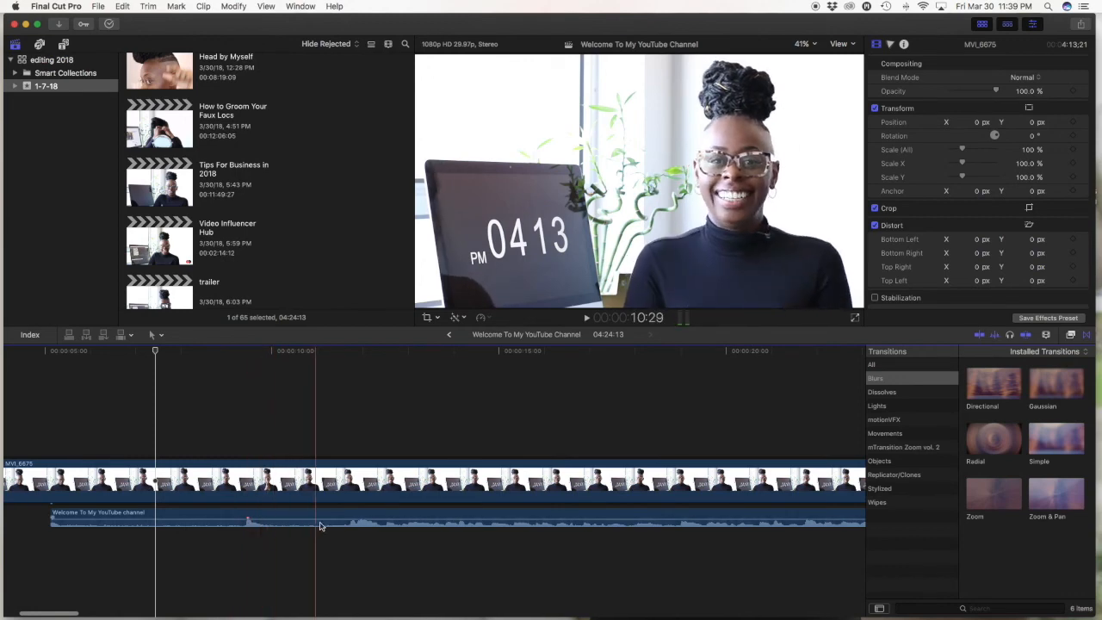
- Show the timeline Tools pop-up with Select, Trim, Blade and the other tools
left_click(343, 526)
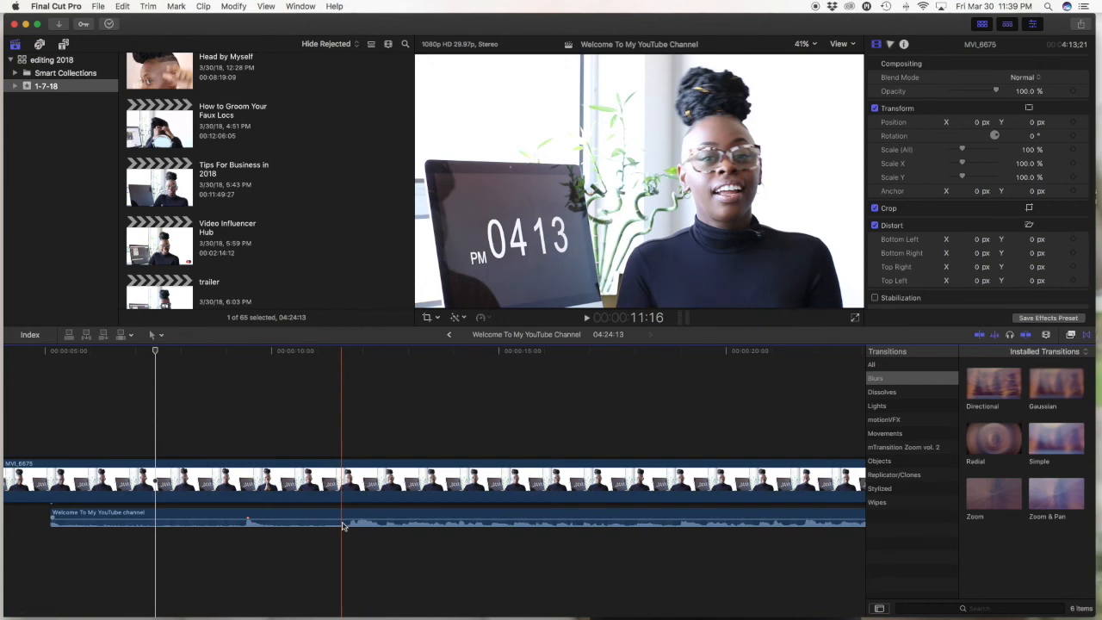
left_click(156, 335)
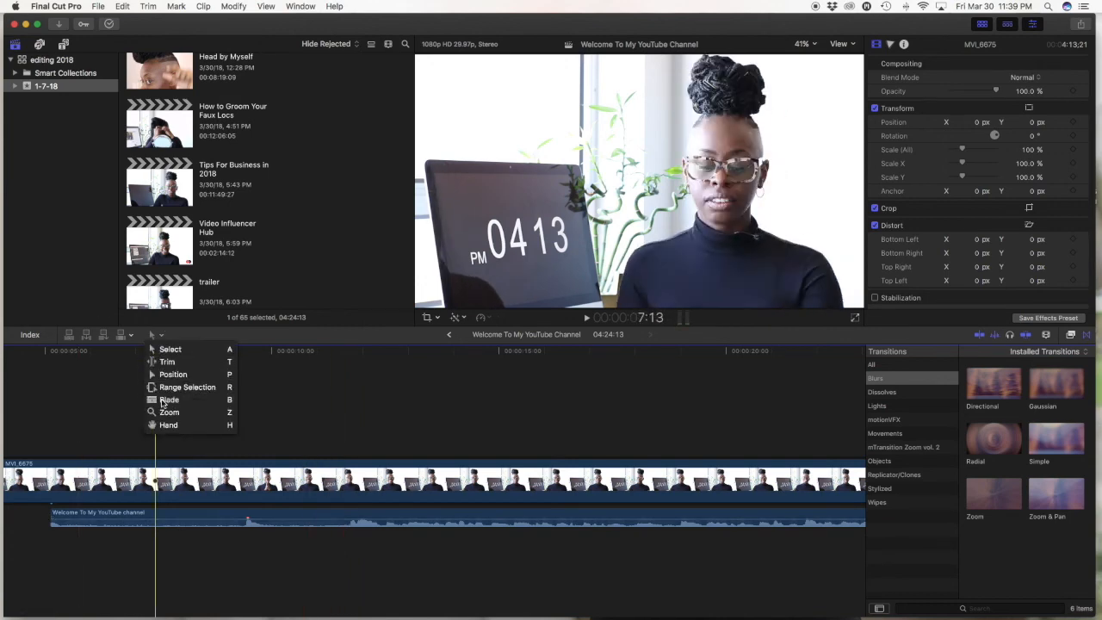